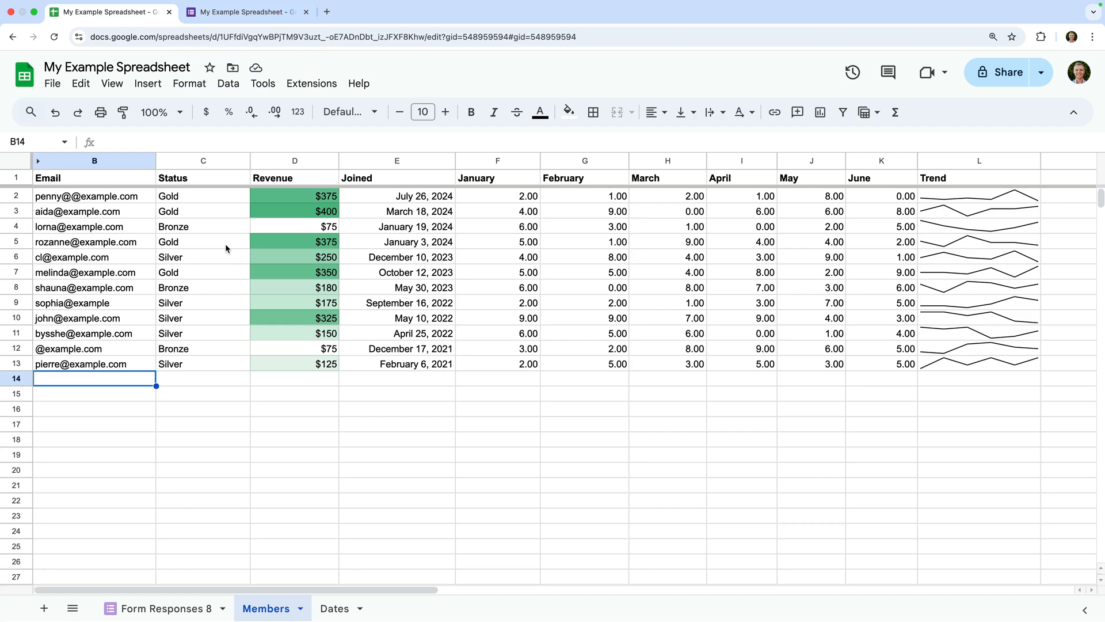
mouse_move(273, 158)
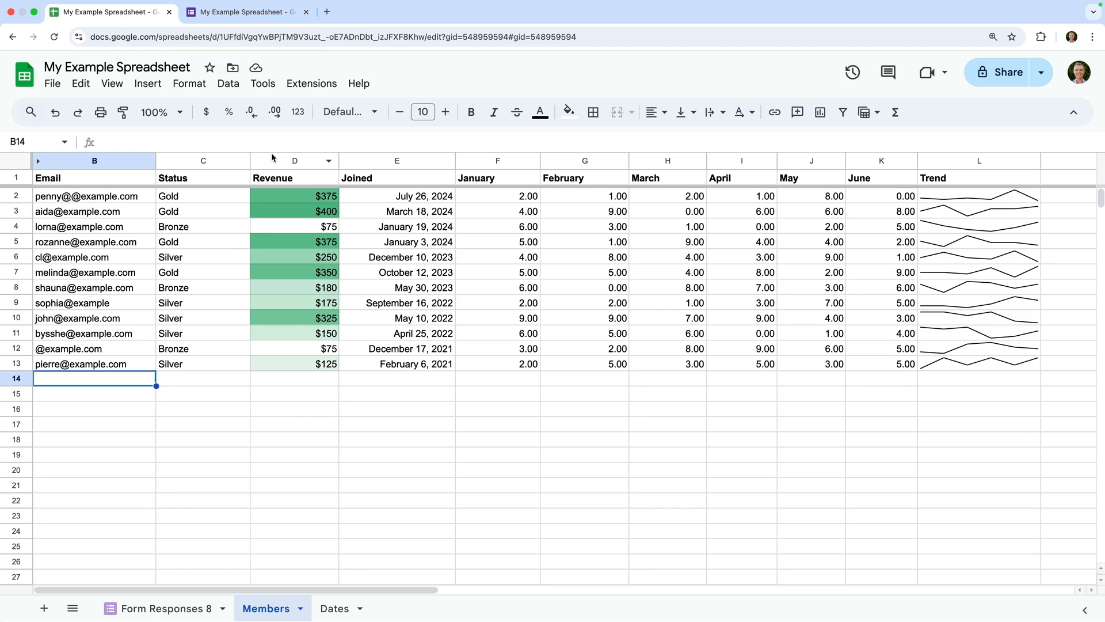
Step: Open the Google Workspace Marketplace via Extensions > Add-ons > Get add-ons
left_click(310, 83)
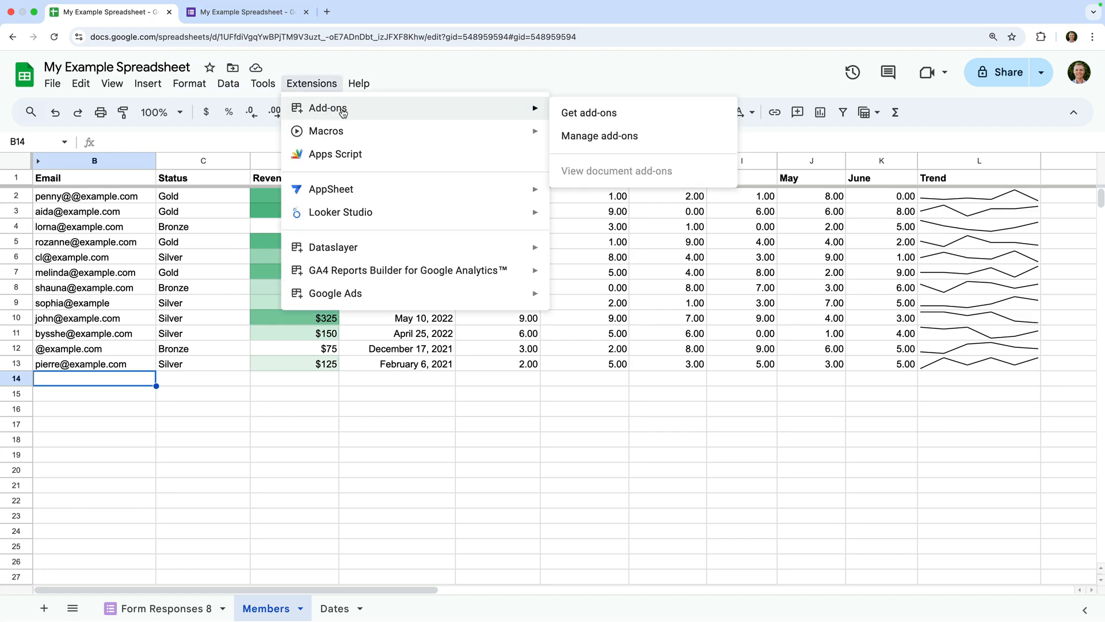
mouse_move(589, 112)
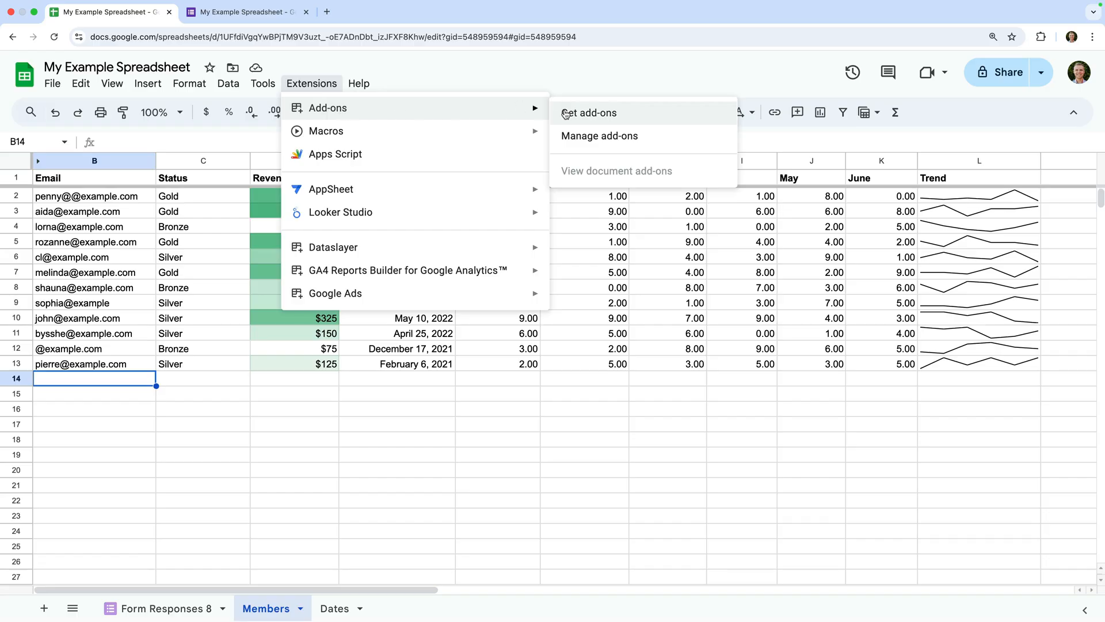
left_click(588, 112)
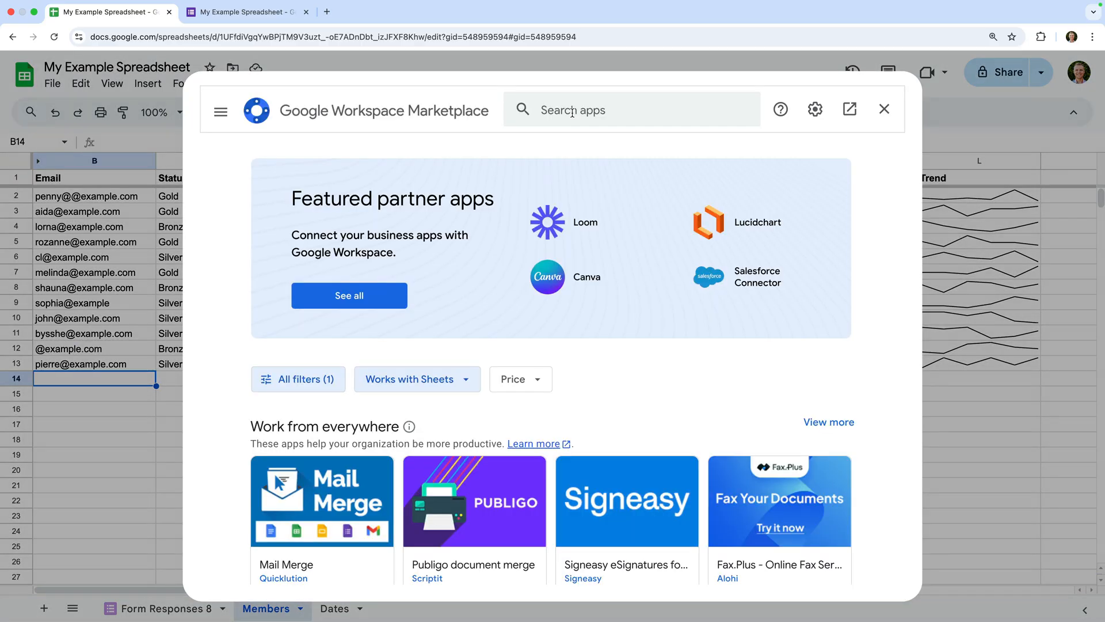
Step: Search the Marketplace for 'GA4' and show GA4 Reports Builder for Google Analytics as installed
left_click(631, 109)
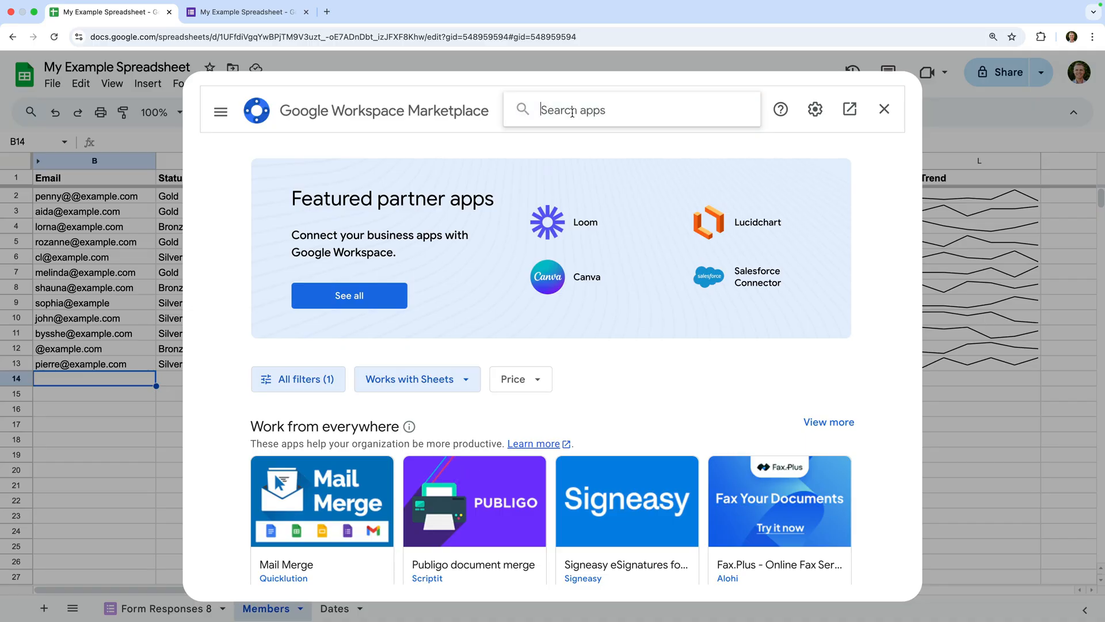
type("GA")
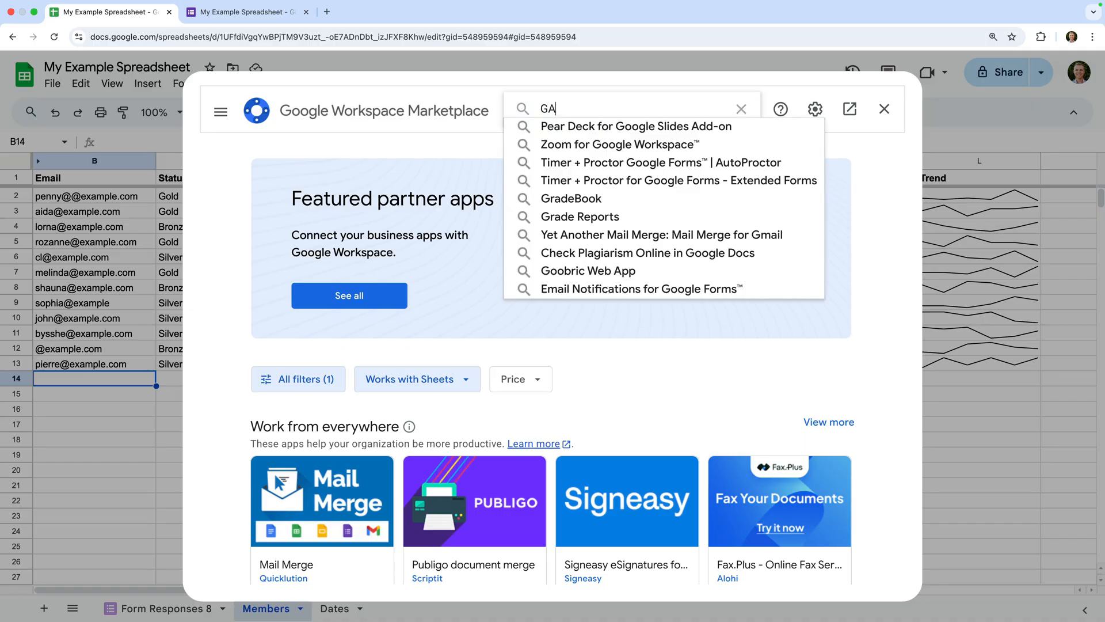
type("4")
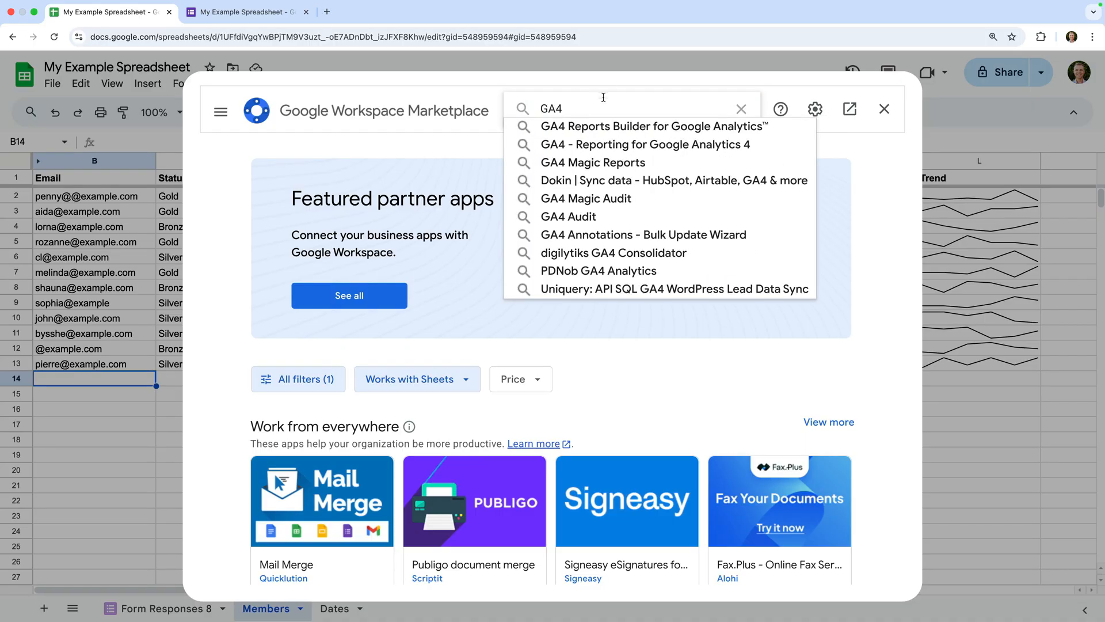
left_click(652, 125)
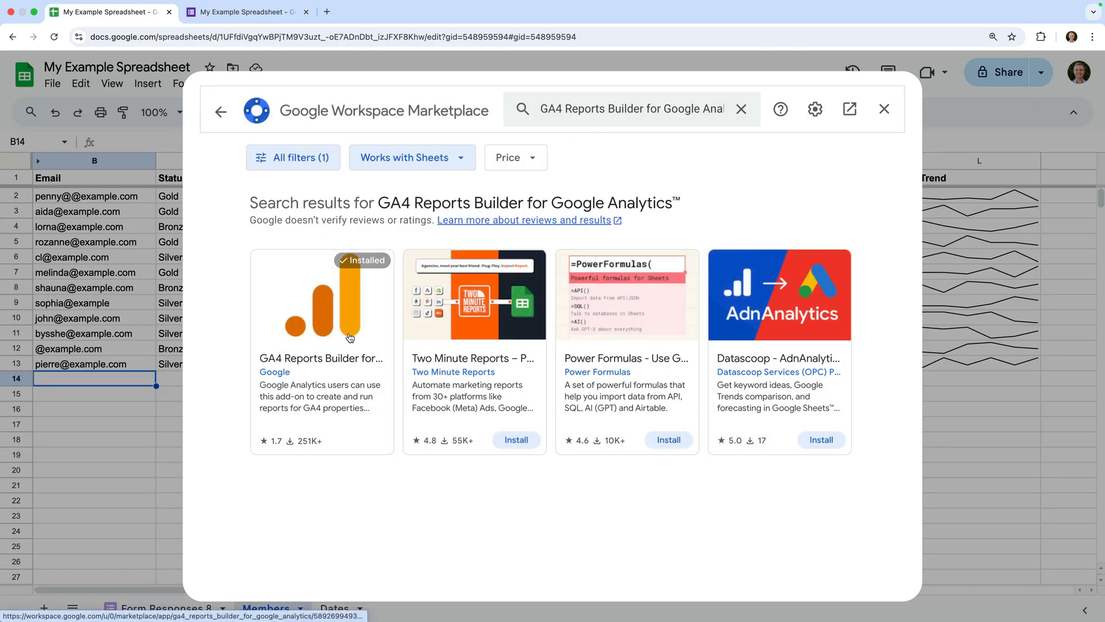
left_click(631, 108)
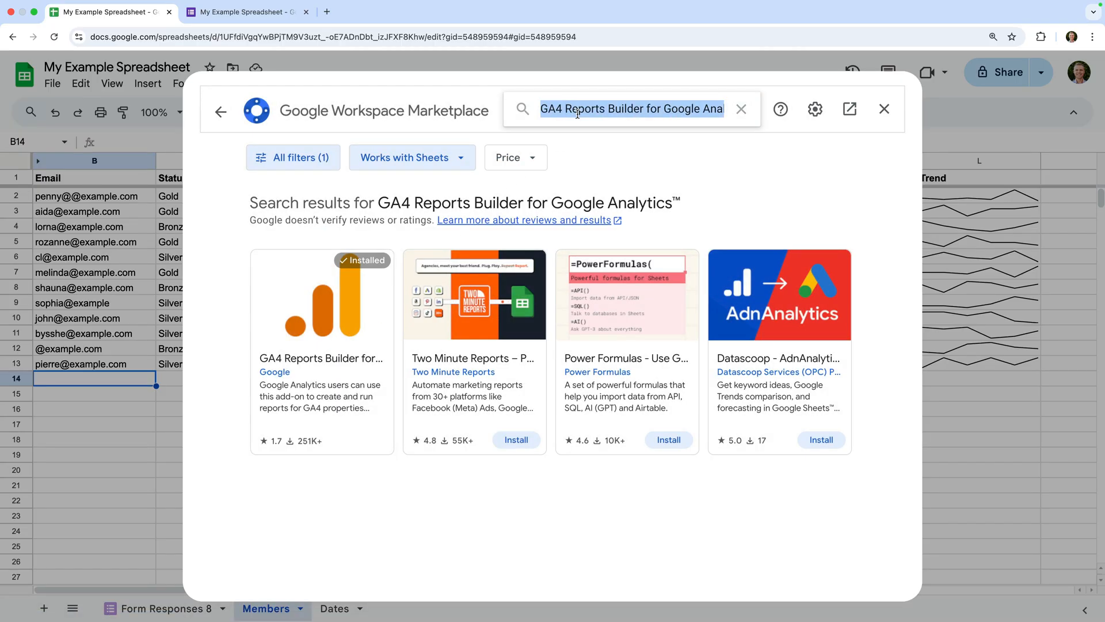
Step: Search the Marketplace for 'Dataslayer', then replace the query with 'Linkedin'
type("Dataslayer")
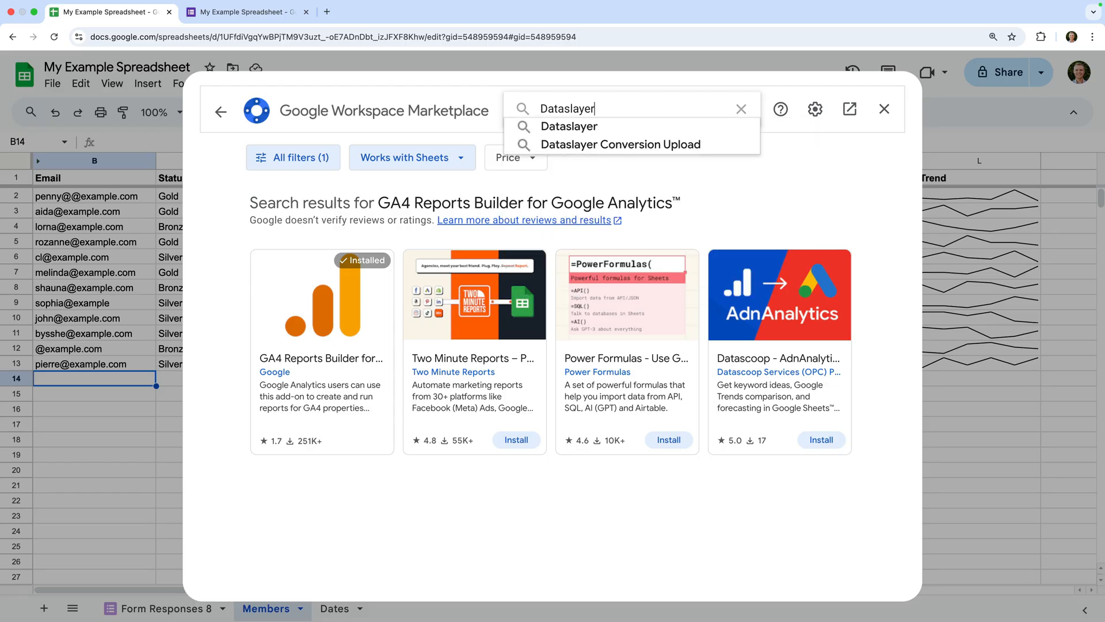
mouse_move(569, 127)
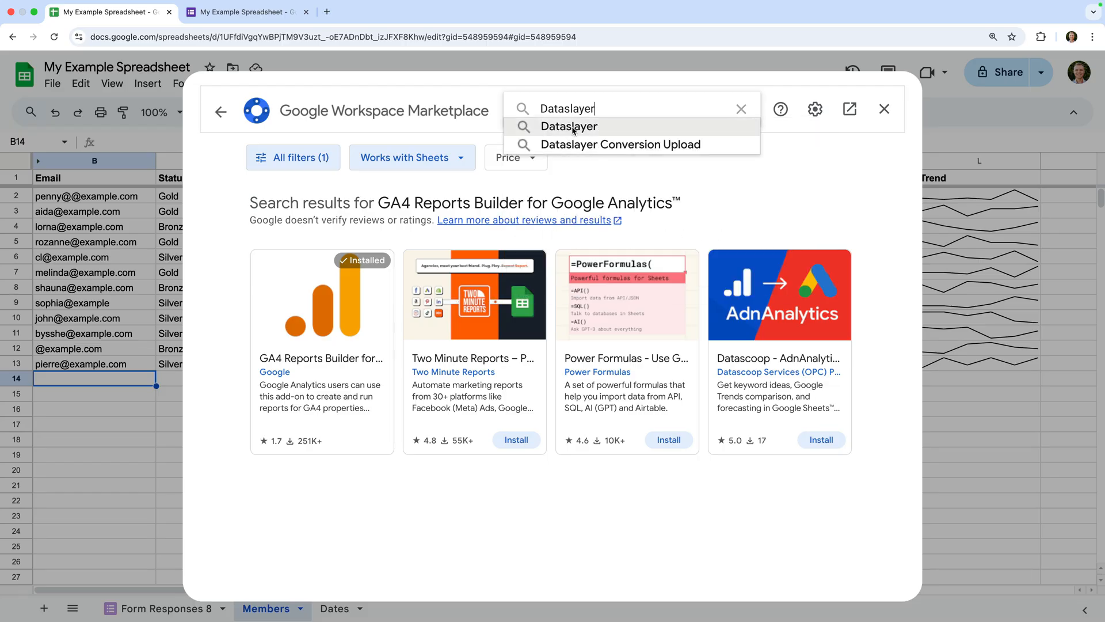
left_click(569, 126)
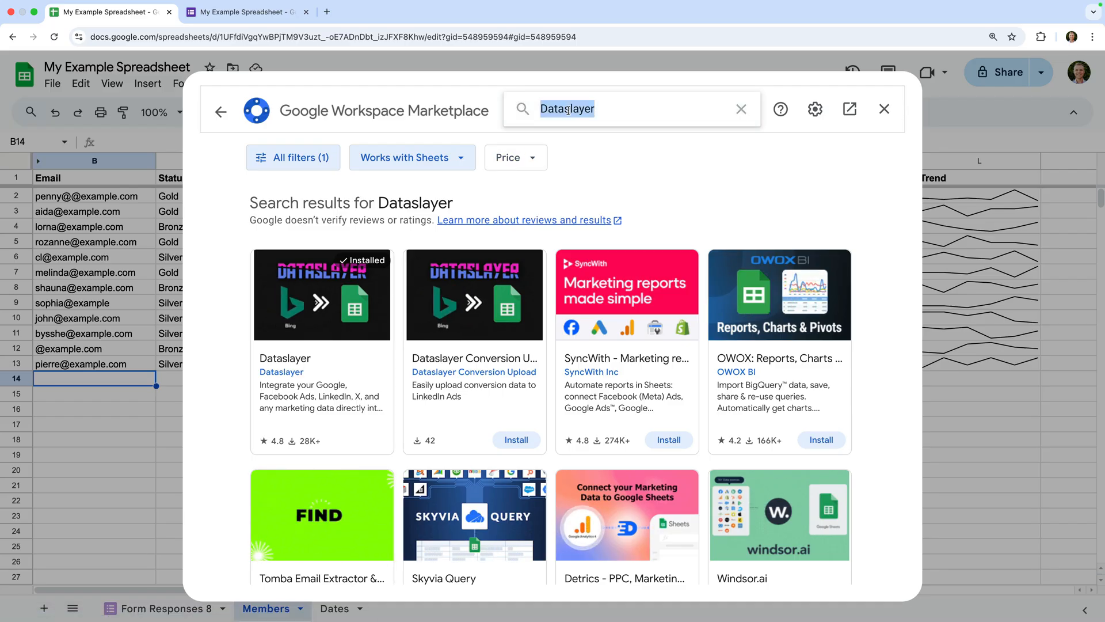
type("Linkedin")
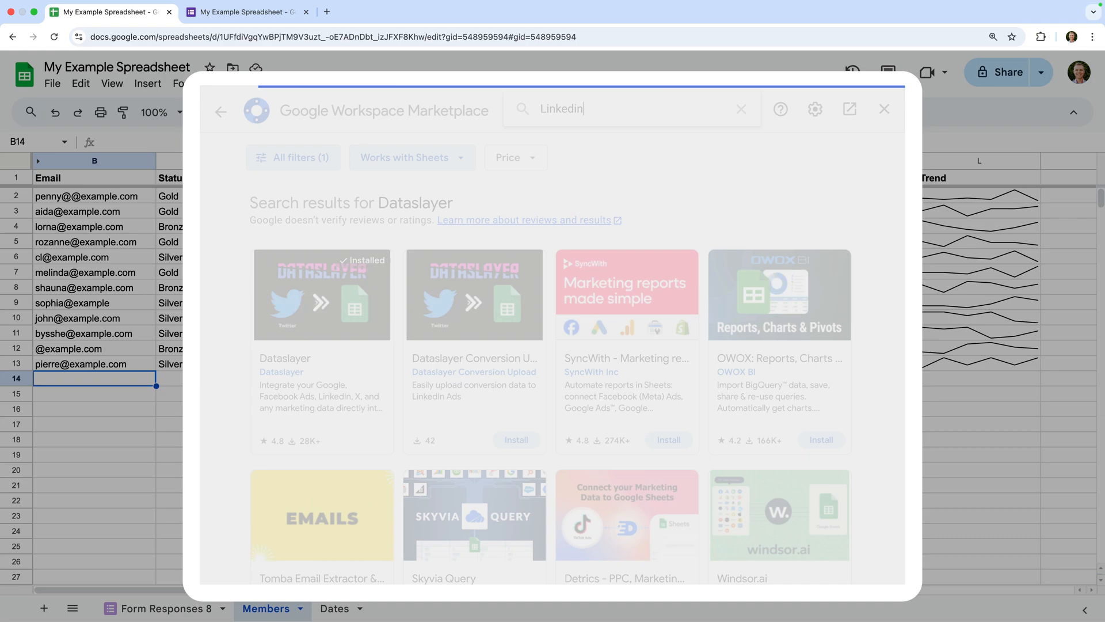